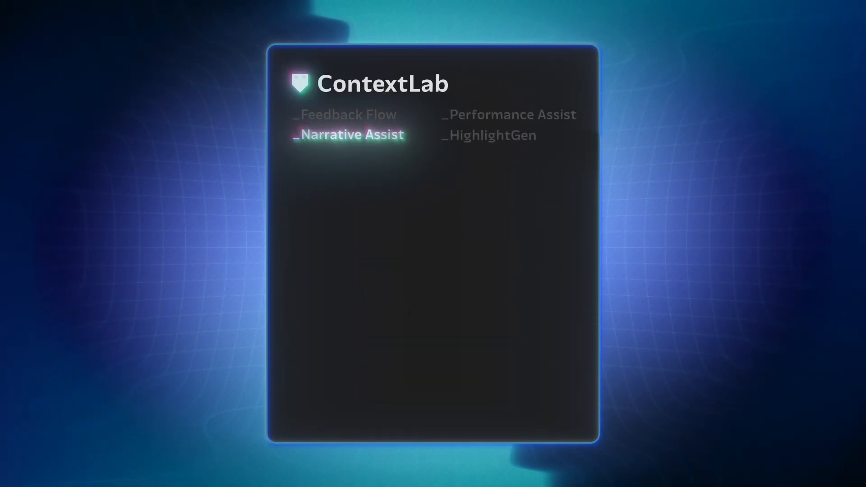
- Show the speaker-labelled, timecoded transcript in the Text panel's Transcript view
{"action": "left_click", "coordinate": [349, 134]}
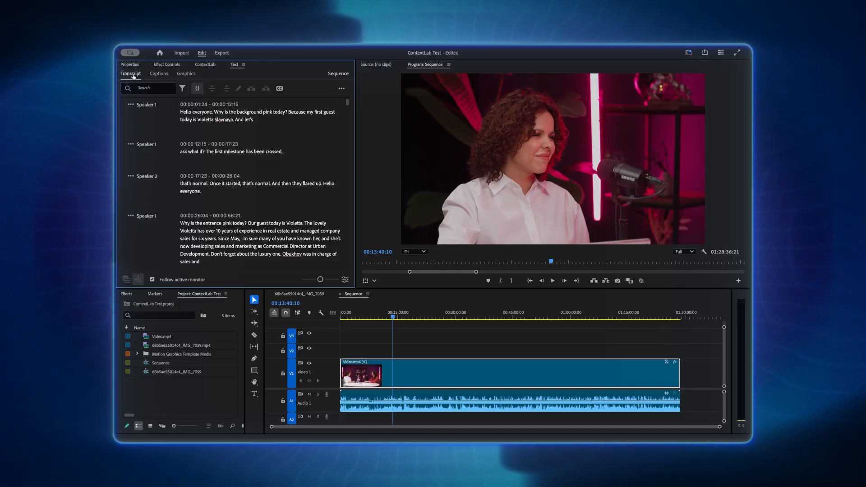
{"action": "left_click", "coordinate": [341, 88]}
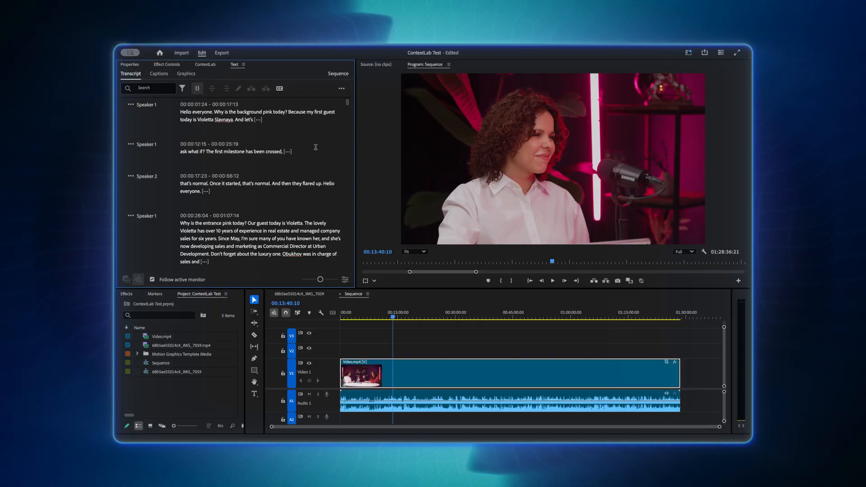
- Launch Narrative Assist from ContextLab and set its Target Sequence to Sequence
{"action": "left_click", "coordinate": [205, 65]}
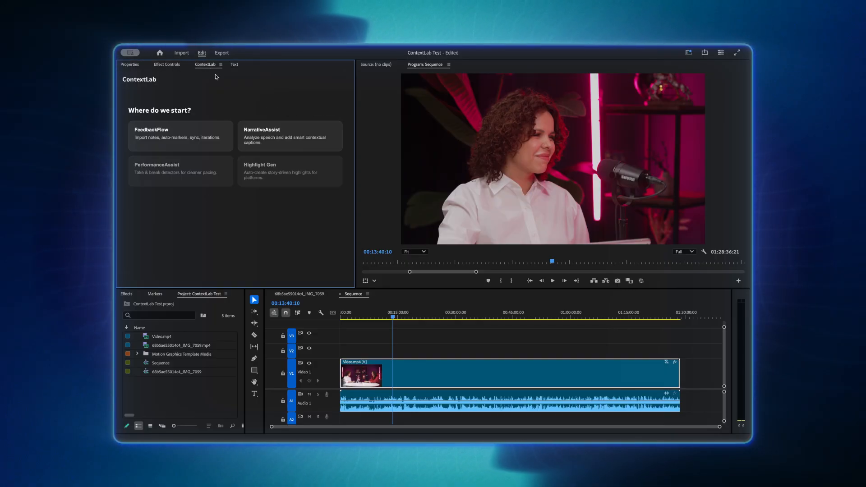
{"action": "left_click", "coordinate": [289, 136]}
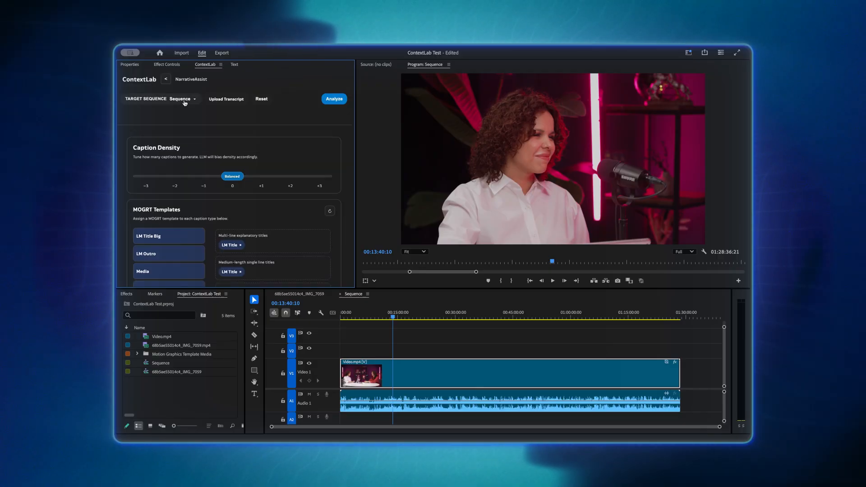
{"action": "left_click", "coordinate": [183, 98]}
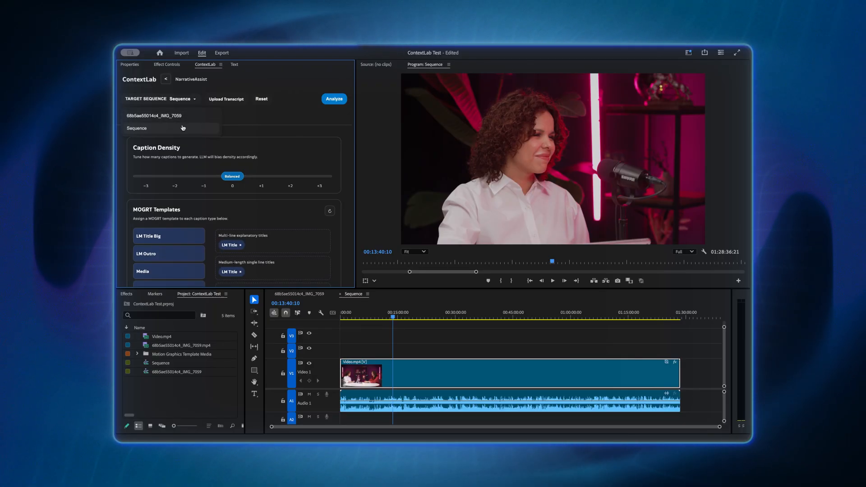
{"action": "left_click", "coordinate": [154, 128]}
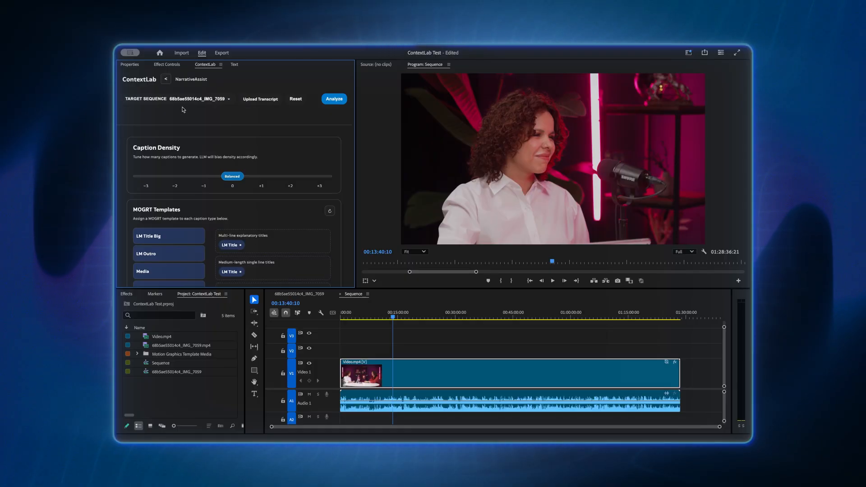
{"action": "left_click", "coordinate": [193, 99]}
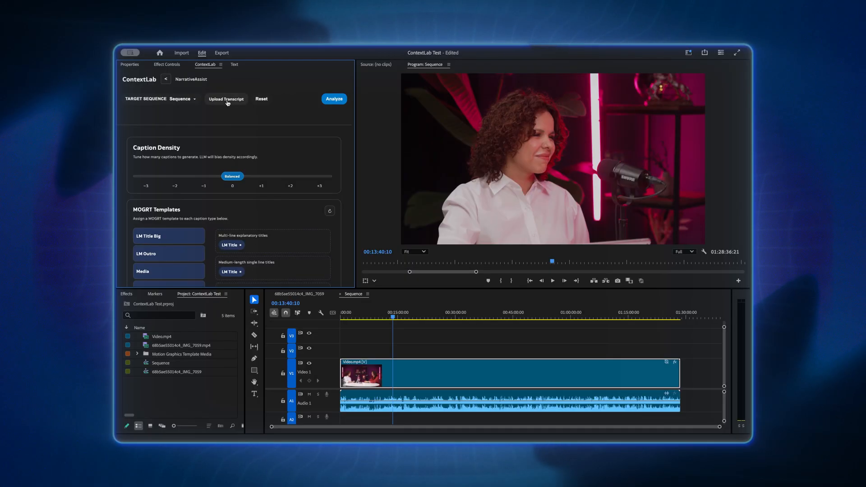
- Upload Sequence.csv as the transcript for Narrative Assist
{"action": "left_click", "coordinate": [225, 99]}
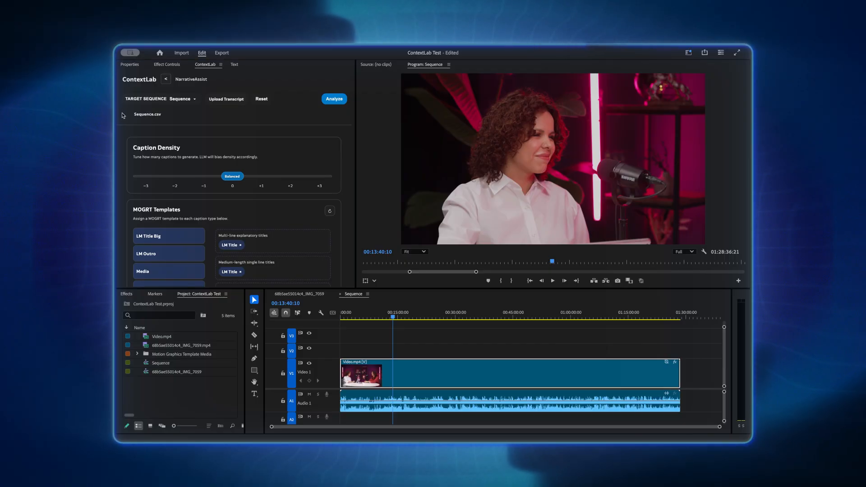
{"action": "mouse_move", "coordinate": [184, 117]}
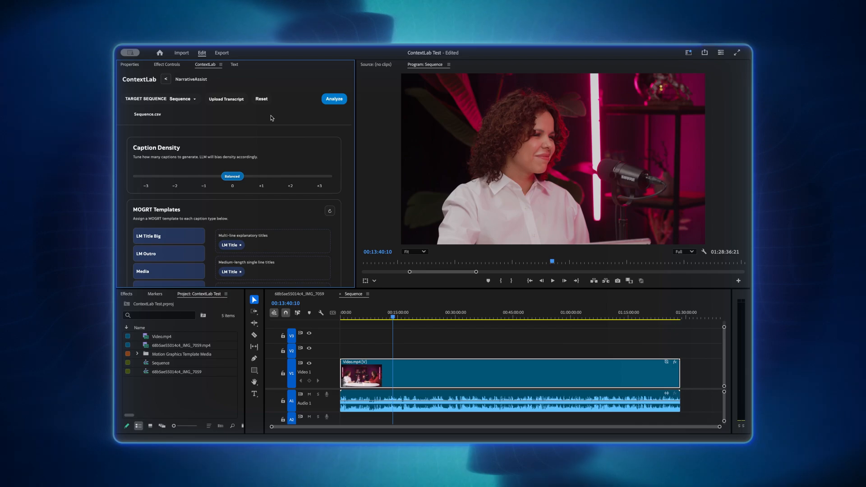
{"action": "mouse_move", "coordinate": [224, 135]}
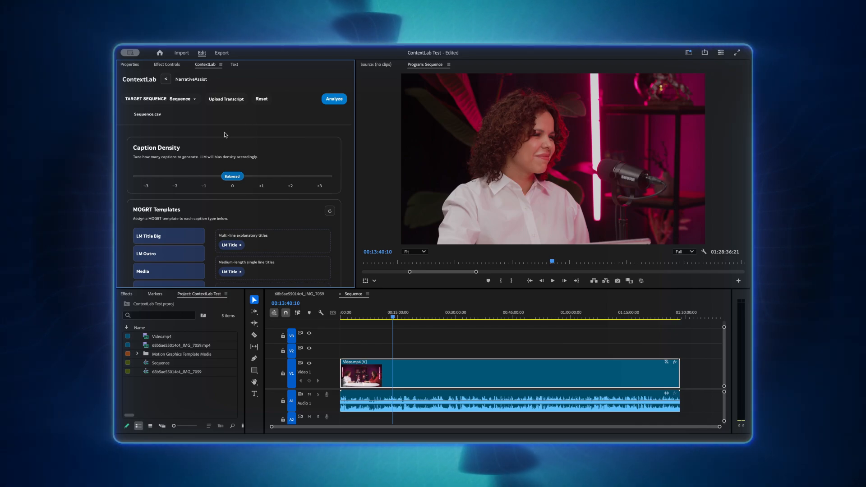
- Adjust the Caption Density slider between fewest and most captions to choose a level
{"action": "left_click_drag", "start_coordinate": [231, 176], "coordinate": [174, 176]}
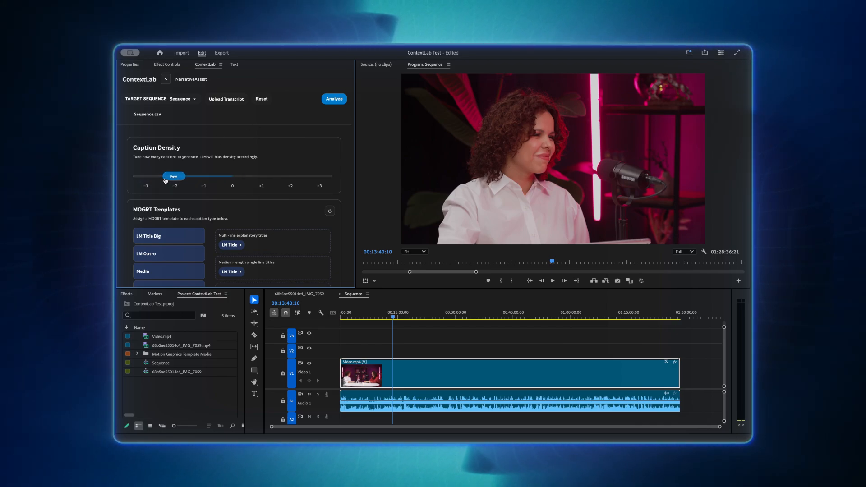
{"action": "left_click_drag", "start_coordinate": [174, 176], "coordinate": [231, 176]}
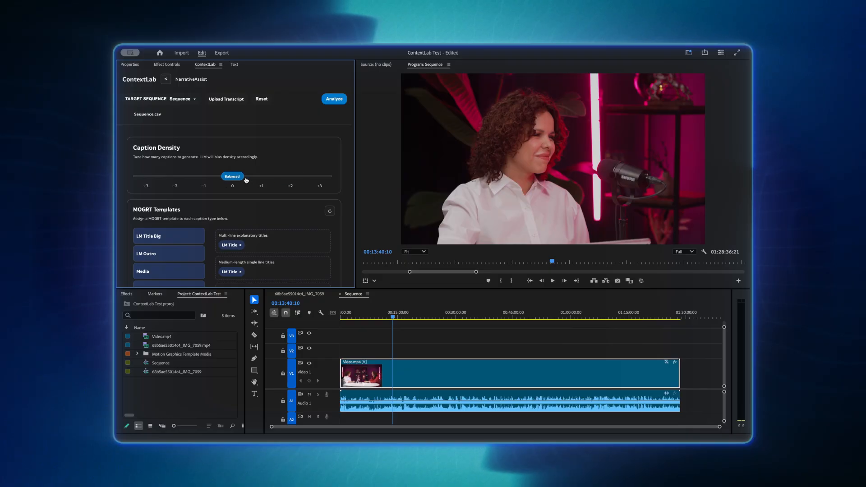
{"action": "mouse_move", "coordinate": [231, 185]}
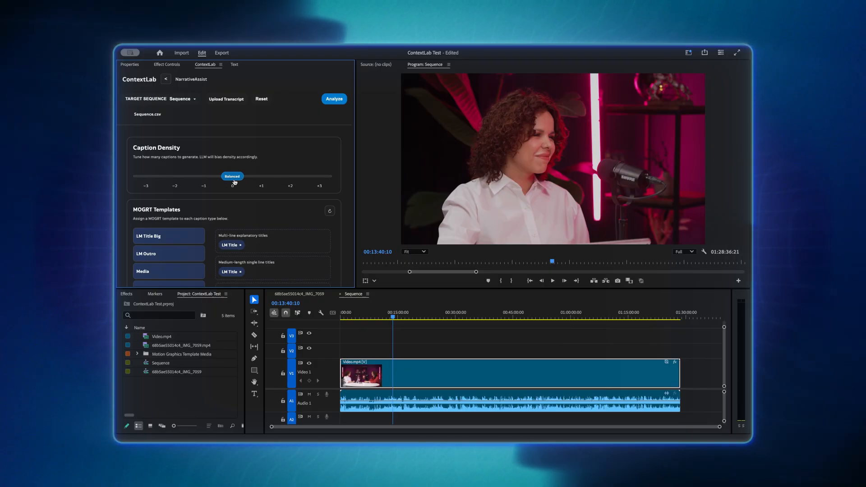
{"action": "left_click_drag", "start_coordinate": [232, 176], "coordinate": [145, 176]}
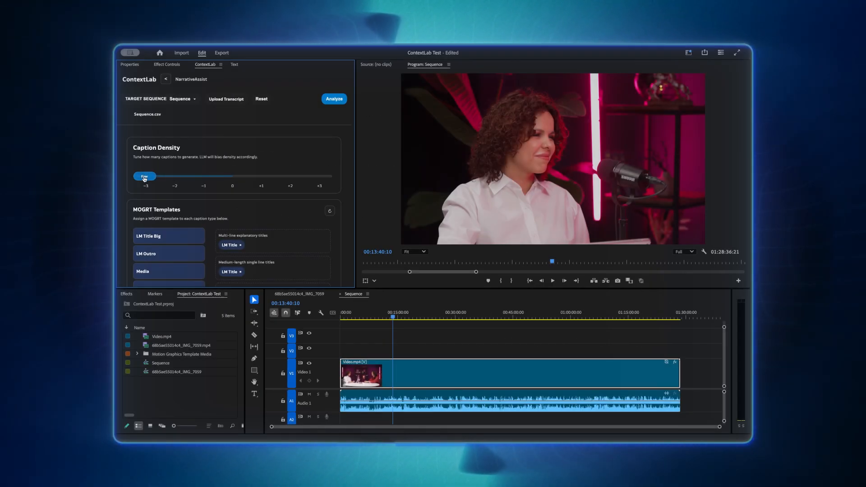
{"action": "left_click_drag", "start_coordinate": [144, 176], "coordinate": [319, 176]}
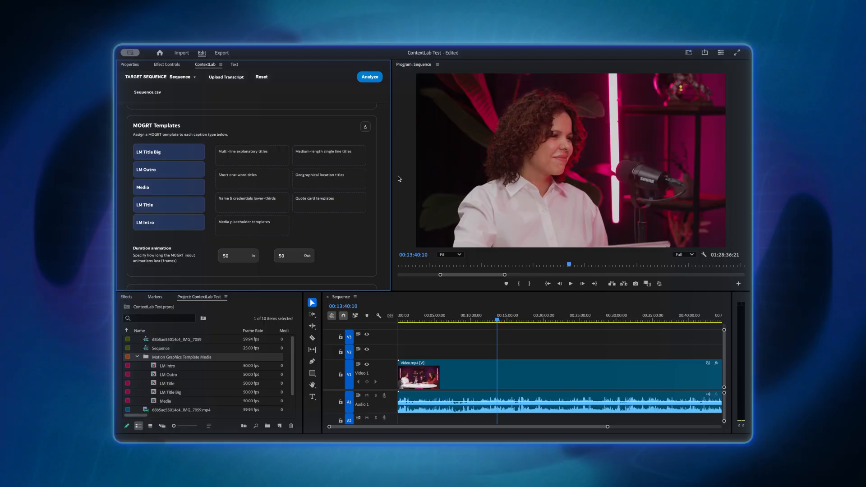
{"action": "mouse_move", "coordinate": [371, 232]}
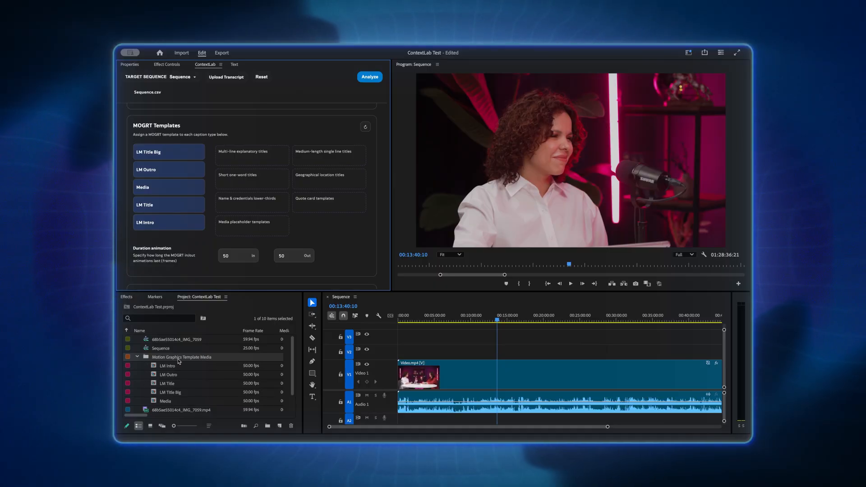
{"action": "mouse_move", "coordinate": [211, 363]}
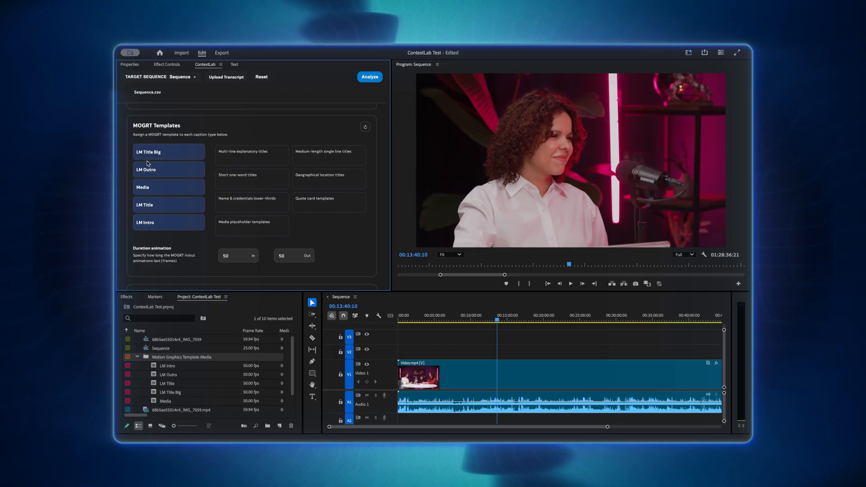
{"action": "mouse_move", "coordinate": [198, 156]}
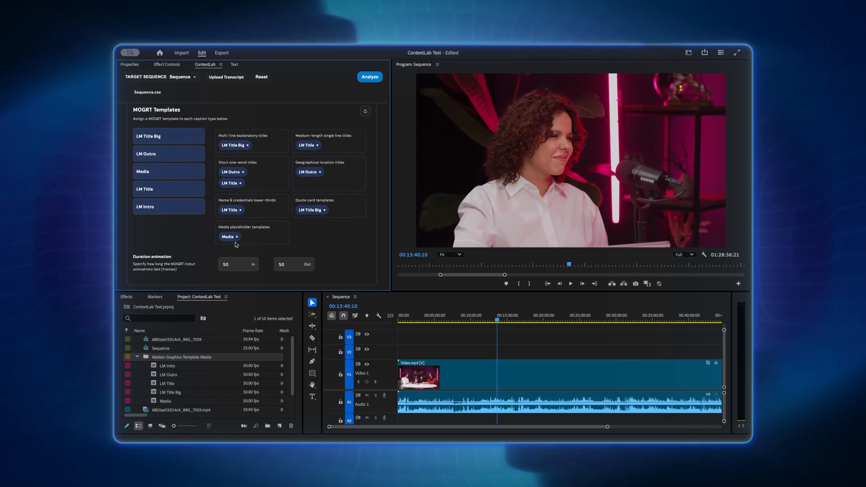
{"action": "mouse_move", "coordinate": [317, 275]}
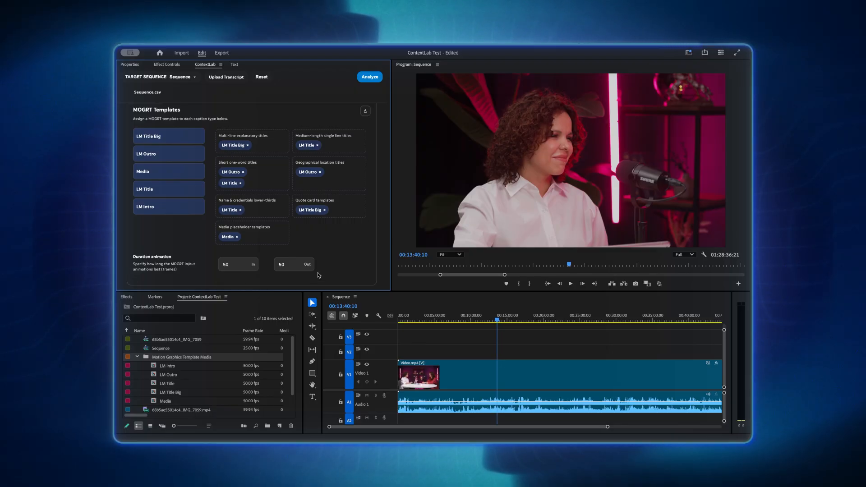
{"action": "mouse_move", "coordinate": [124, 268]}
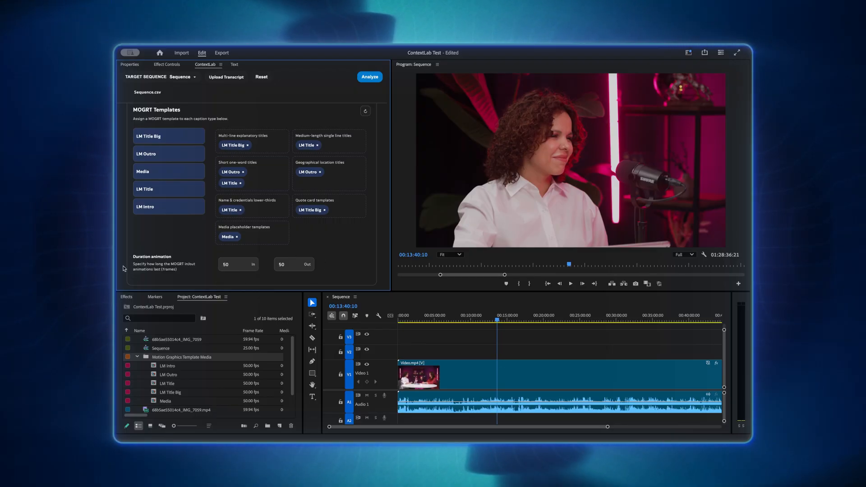
{"action": "mouse_move", "coordinate": [317, 286]}
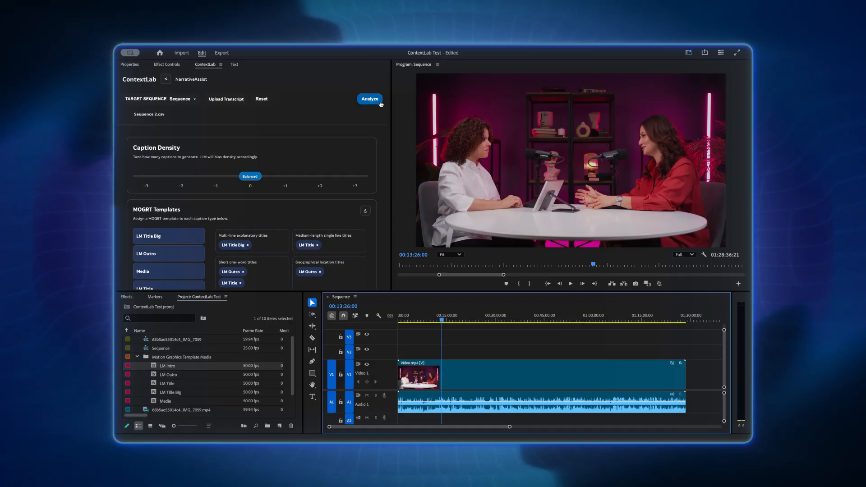
- Run Analyze so the Sequence 2.csv transcript begins uploading
{"action": "left_click", "coordinate": [369, 99]}
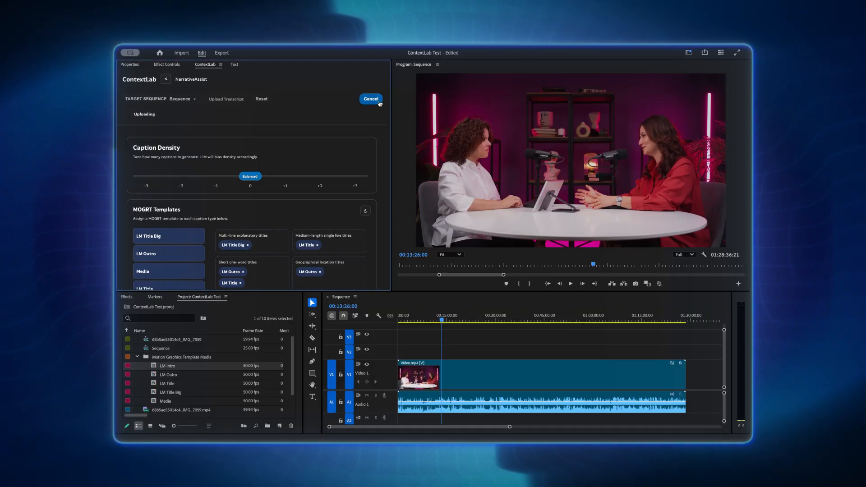